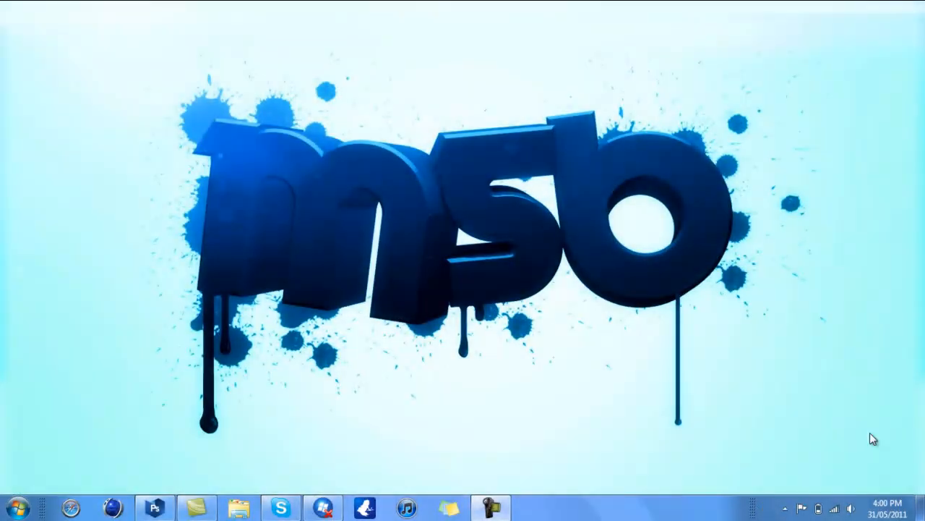
pyautogui.moveTo(600, 369)
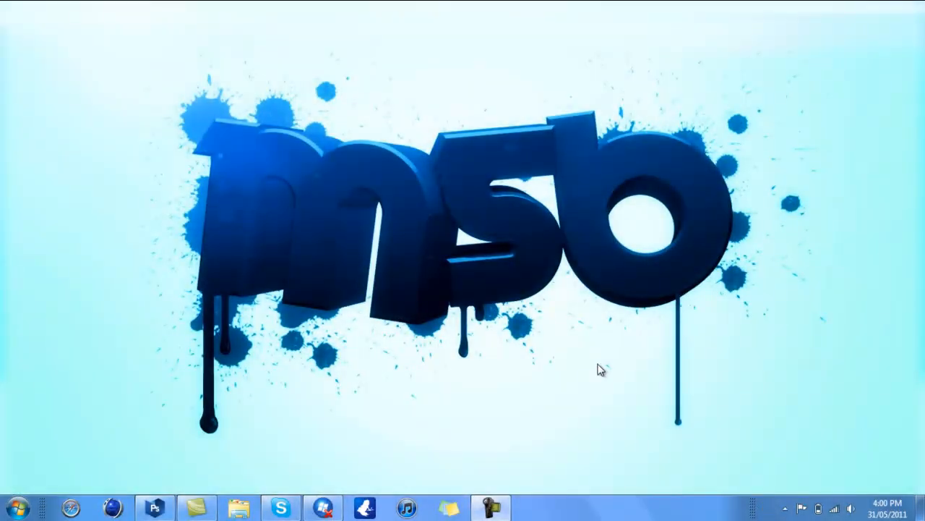
pyautogui.moveTo(464, 379)
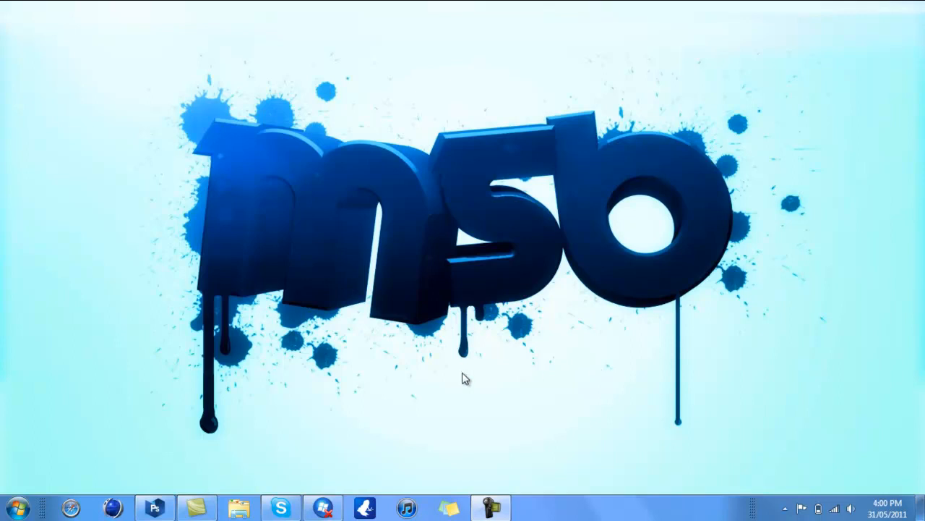
pyautogui.moveTo(160, 467)
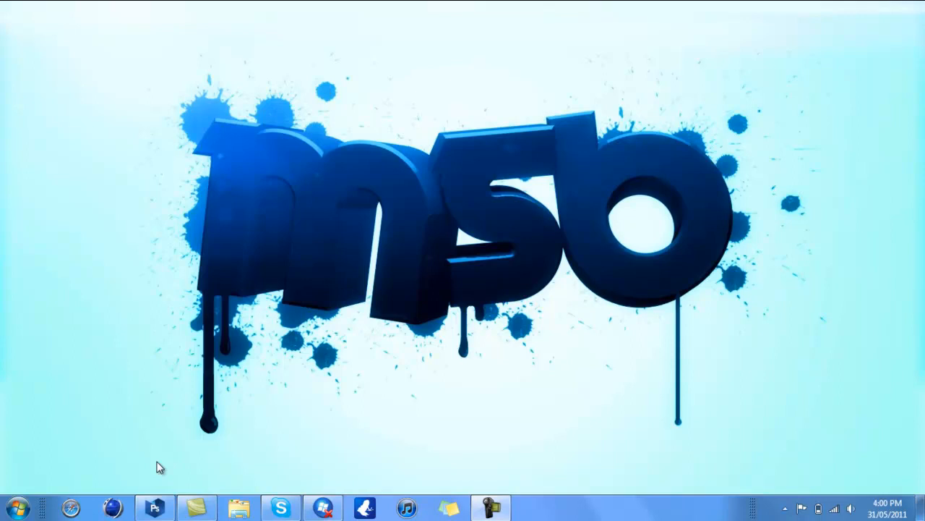
pyautogui.moveTo(118, 427)
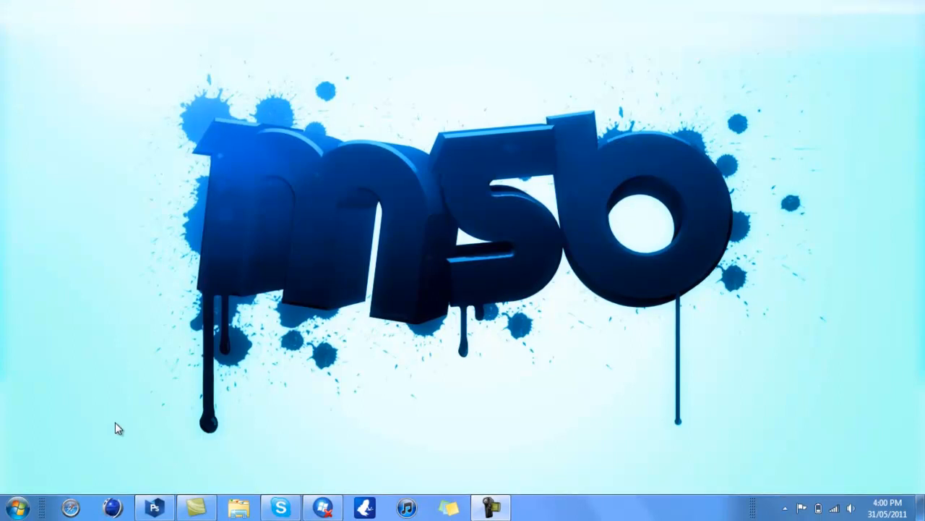
# Bring the open Photoshop window with the YouTube template to the front
pyautogui.click(154, 506)
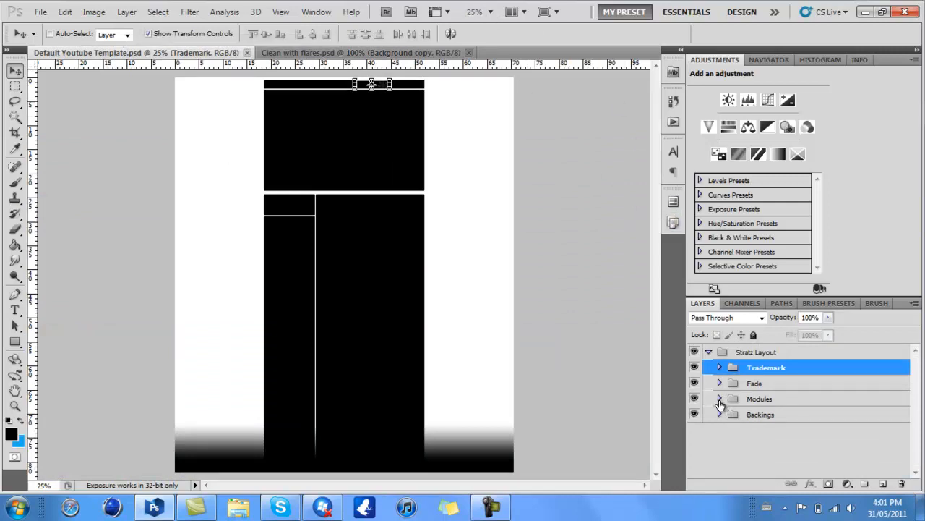
# Select Main Box in the Modules group at 50% zoom and add a clipped new Layer 6 above it
pyautogui.click(720, 399)
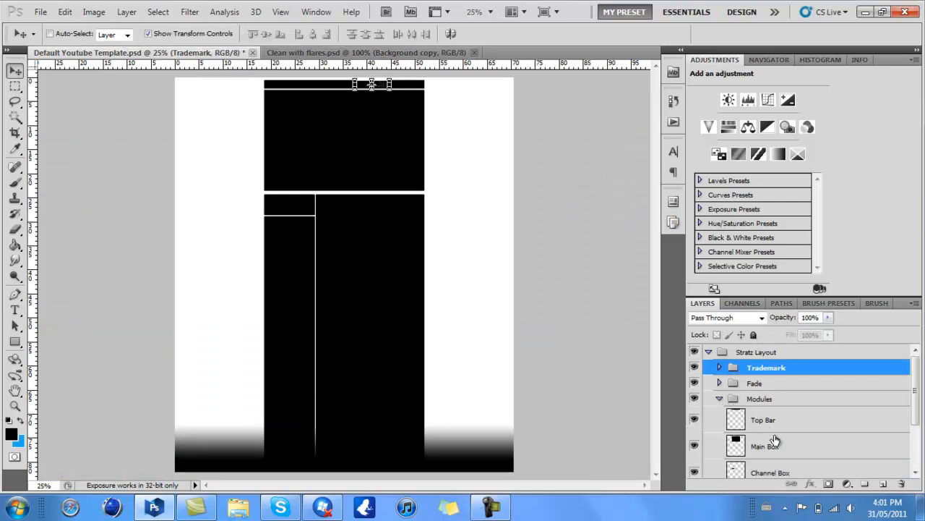
pyautogui.click(766, 446)
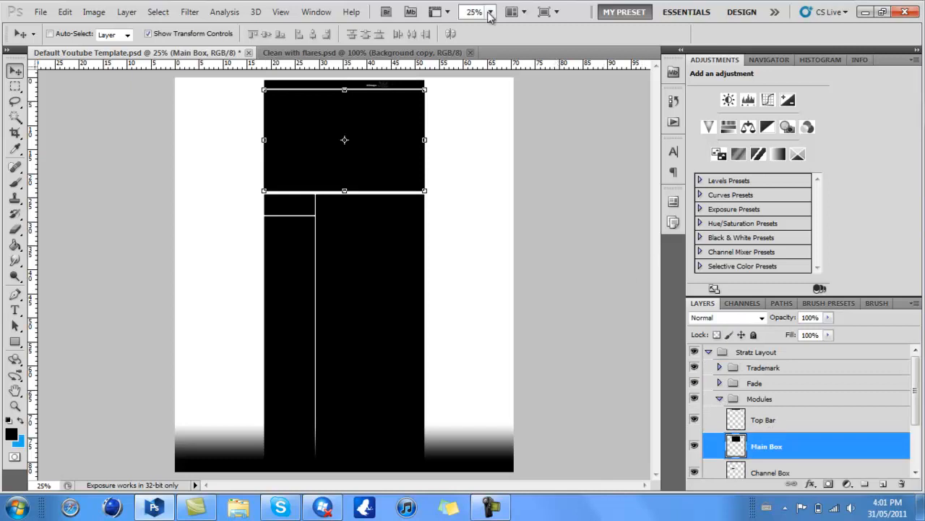
pyautogui.write('100%')
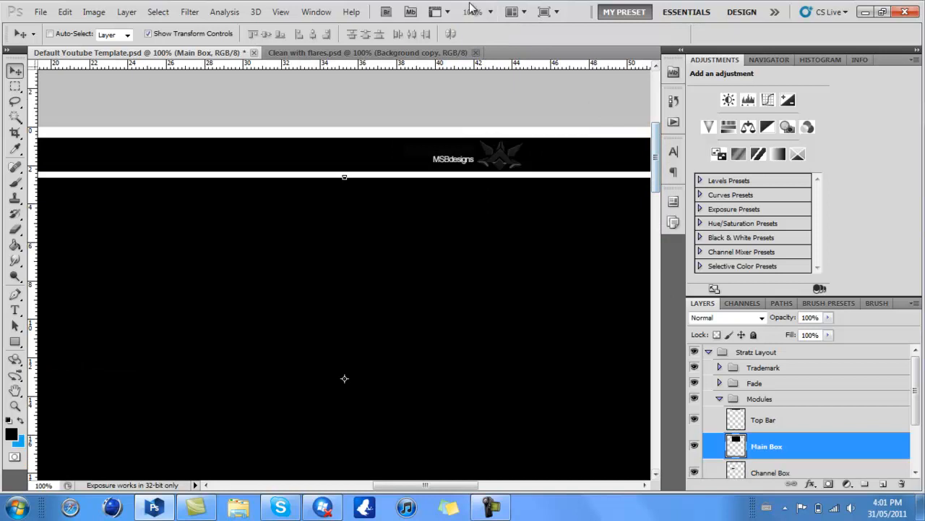
pyautogui.click(472, 11)
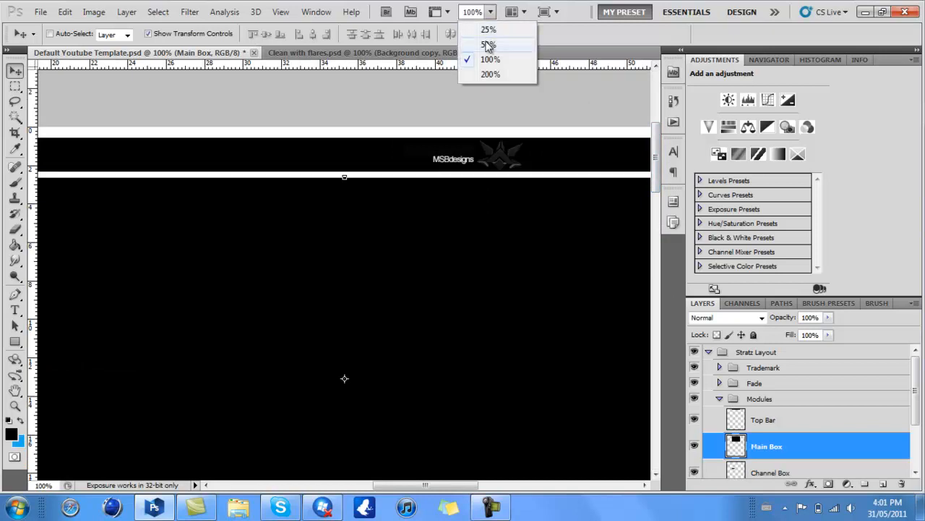
pyautogui.click(489, 44)
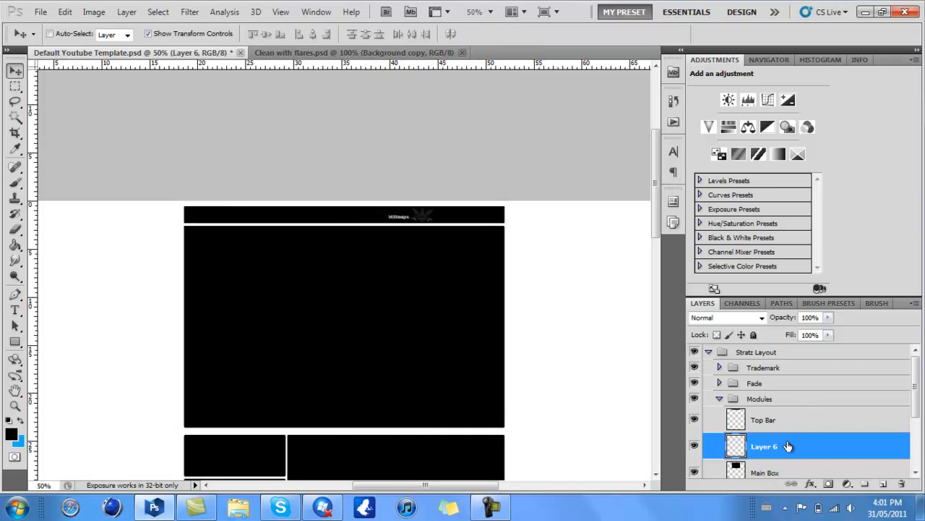
pyautogui.rightClick(765, 446)
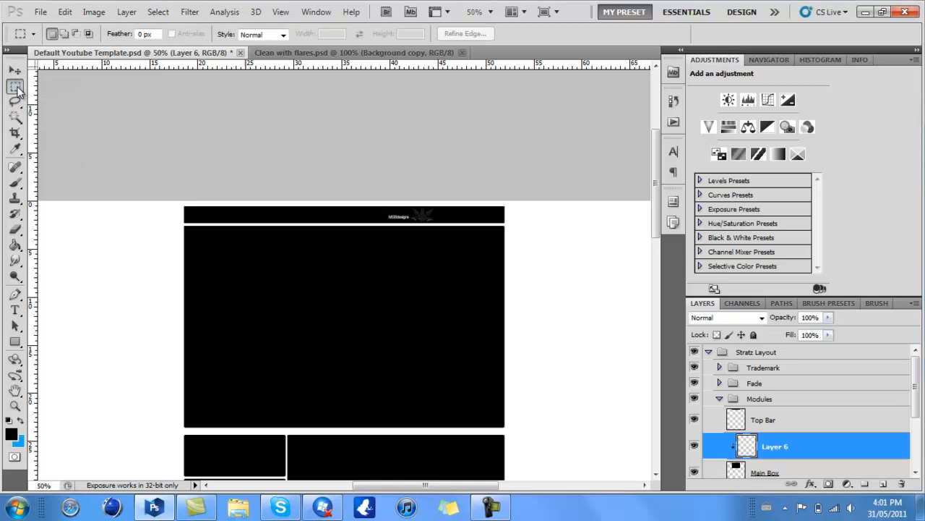
pyautogui.moveTo(165, 233)
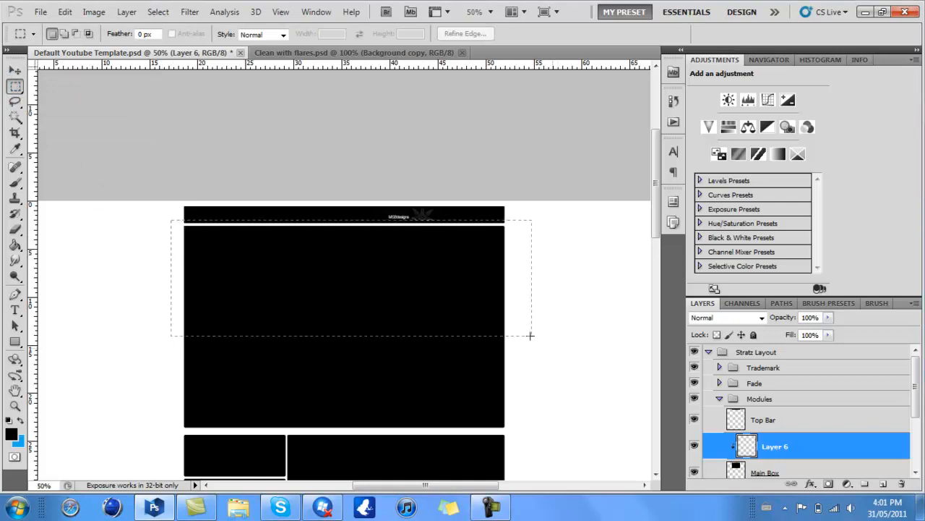
# Paint a white-to-transparent gradient over the main box top and lower the layer to 34% opacity
pyautogui.moveTo(532, 336); pyautogui.dragTo(506, 331)
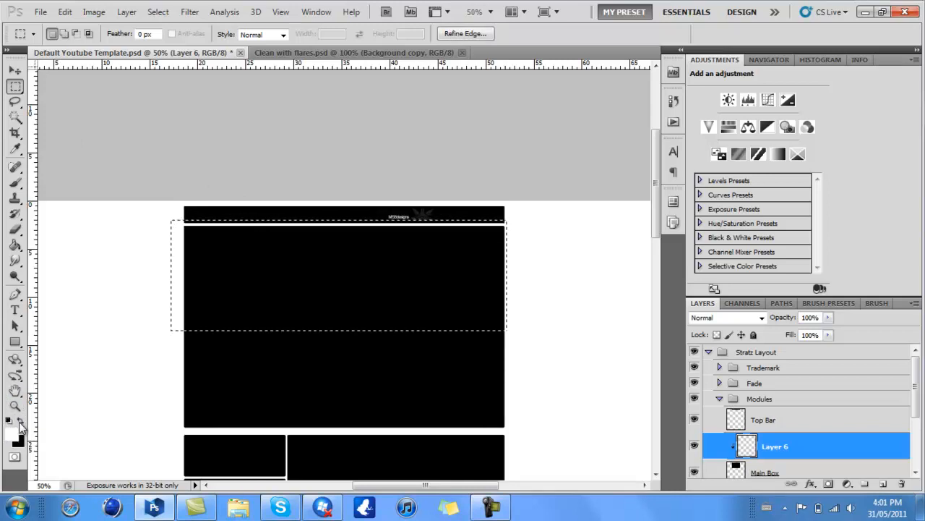
pyautogui.click(15, 244)
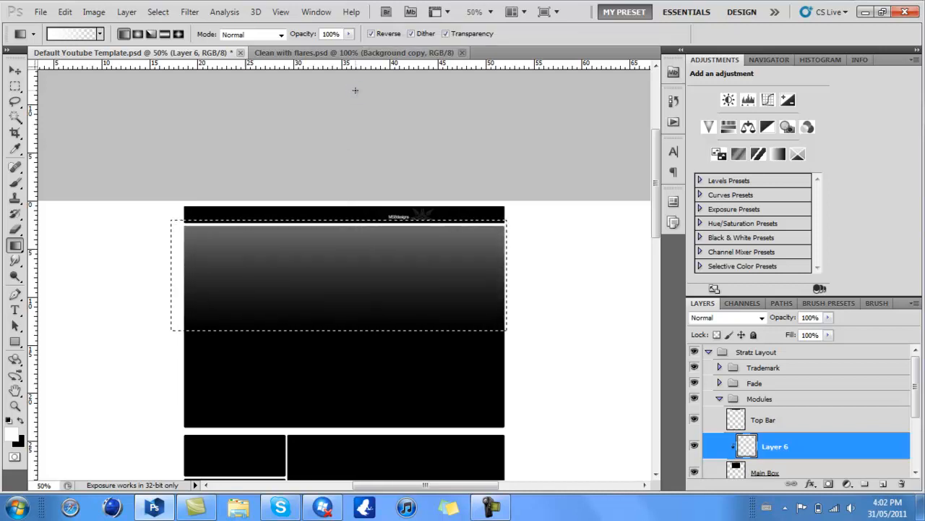
pyautogui.moveTo(328, 271)
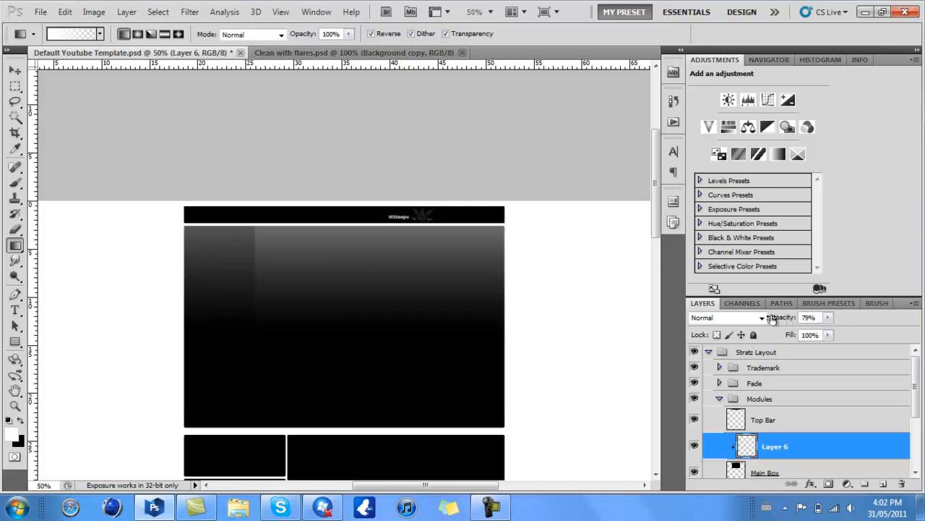
pyautogui.moveTo(810, 318); pyautogui.dragTo(792, 317)
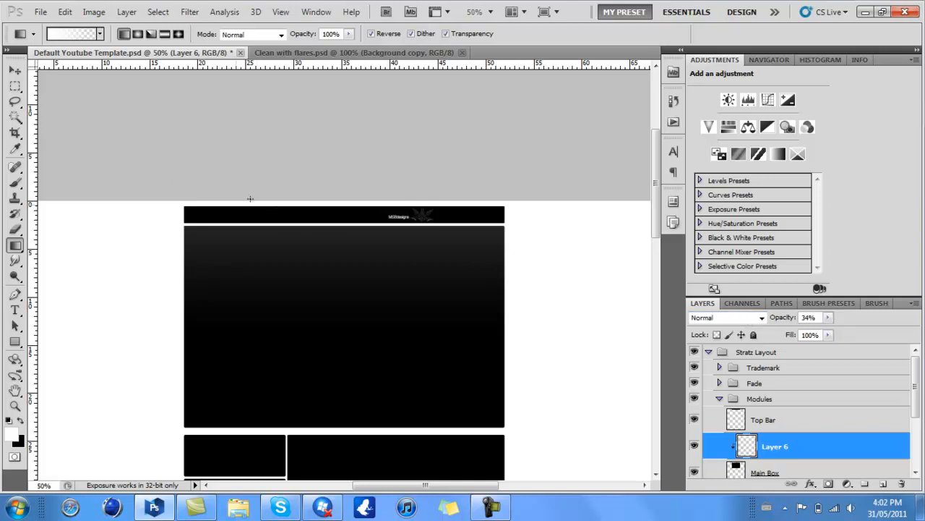
pyautogui.click(764, 419)
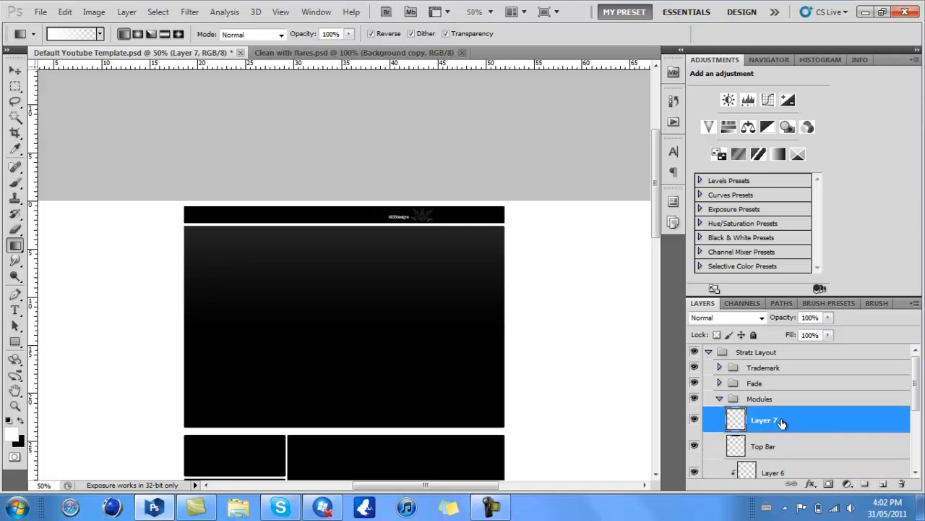
# Fill a marquee band across the top bar with white on the clipped Layer 7
pyautogui.doubleClick(775, 420)
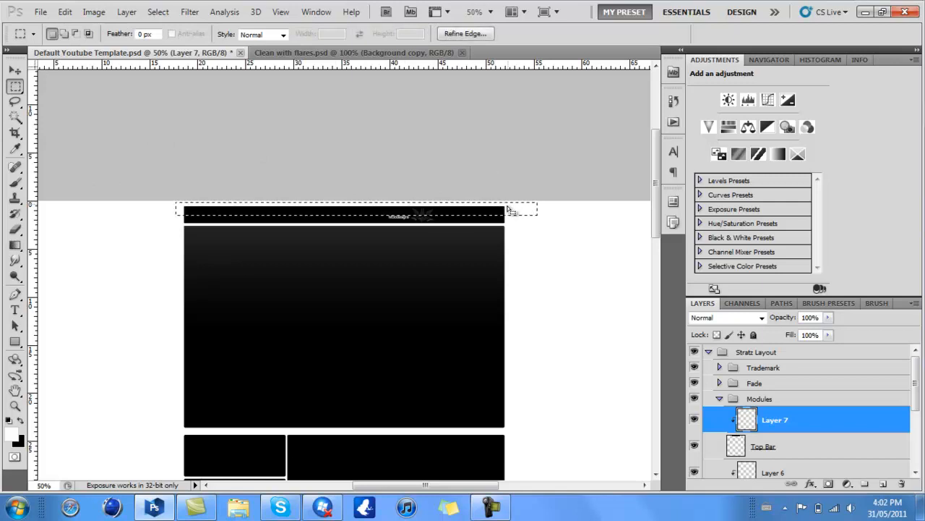
pyautogui.rightClick(510, 209)
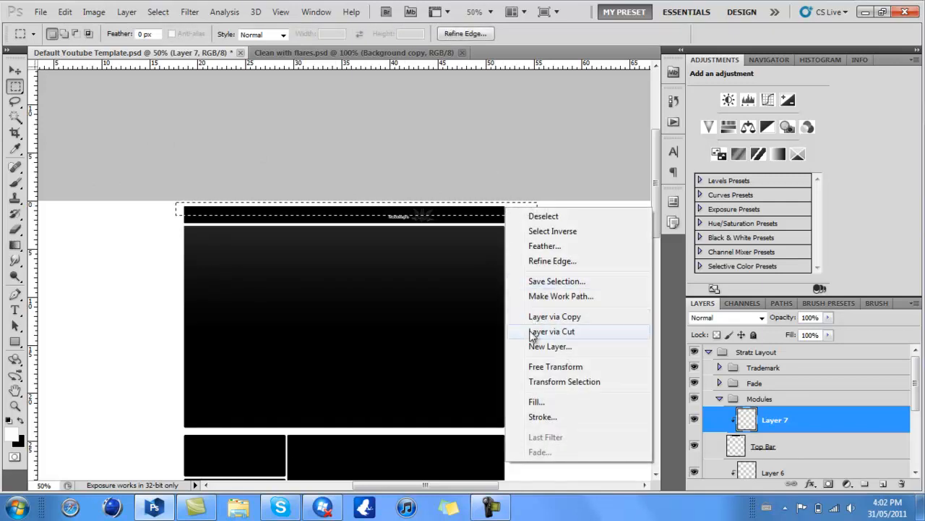
pyautogui.moveTo(536, 402)
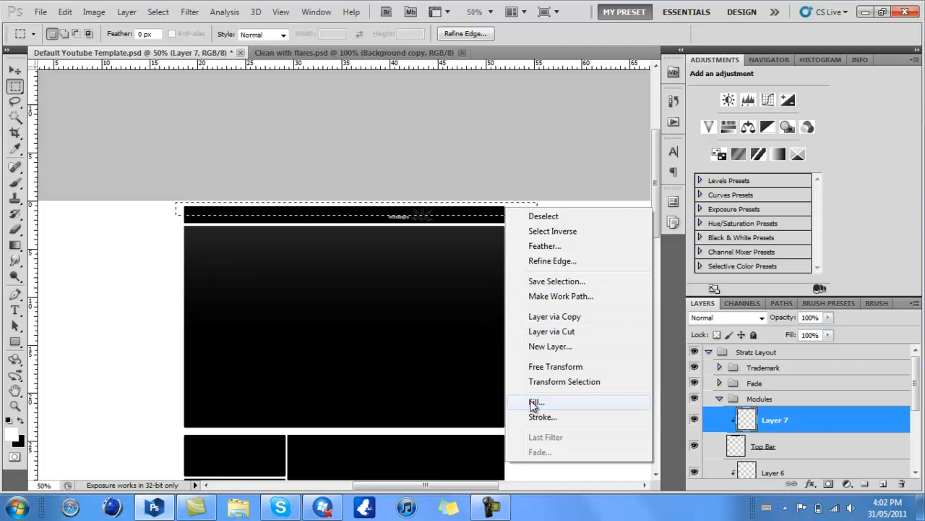
pyautogui.click(537, 402)
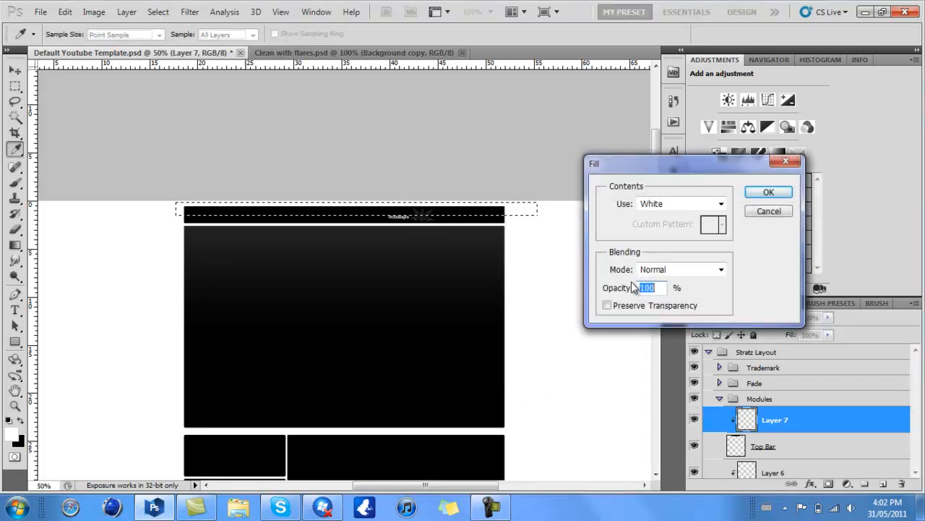
pyautogui.click(768, 191)
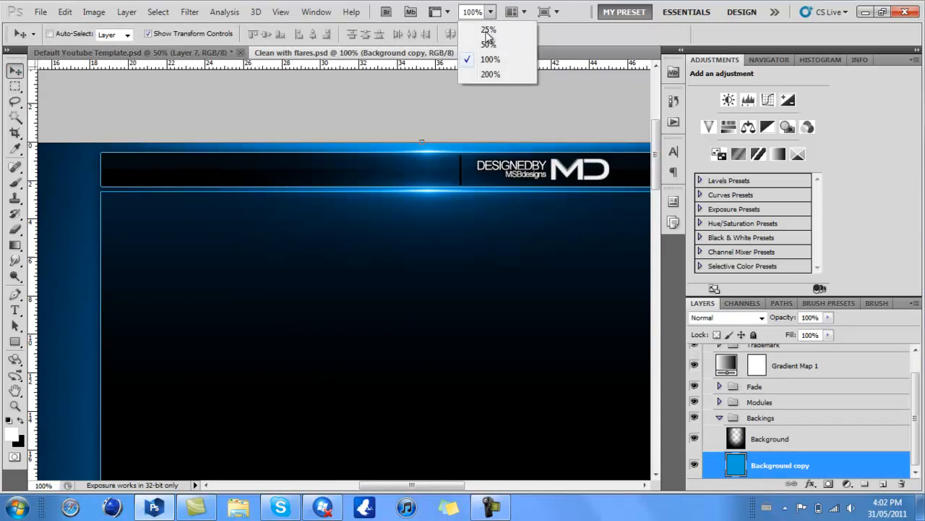
# View the Clean with flares template at 50% so the whole layout fits
pyautogui.click(488, 44)
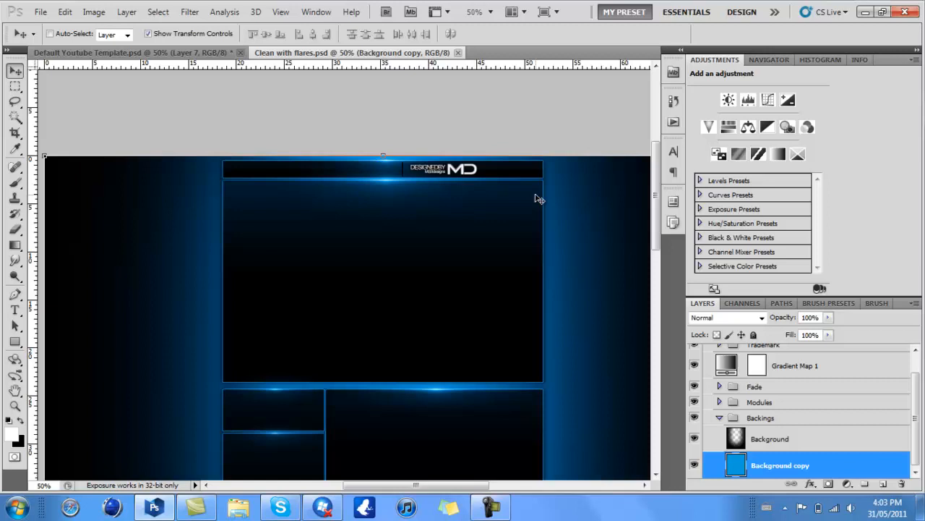
pyautogui.scroll(-3)
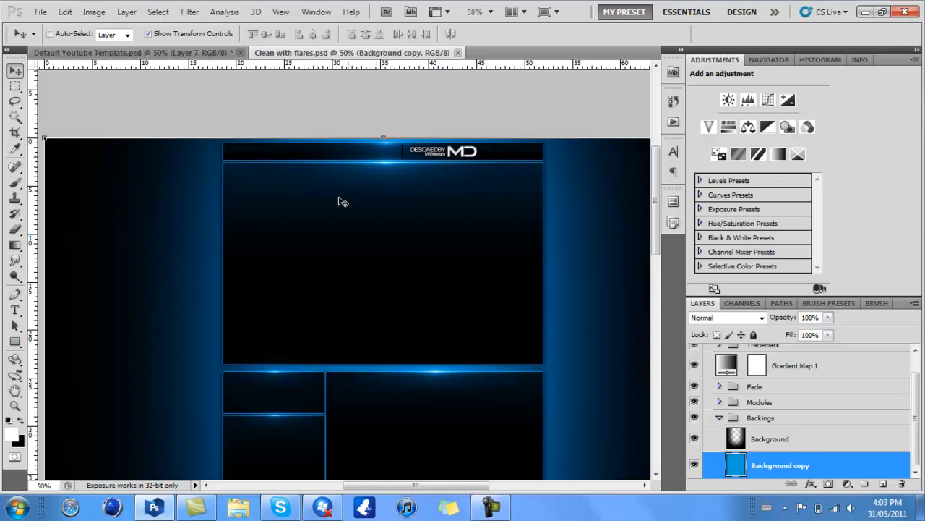
pyautogui.moveTo(299, 331)
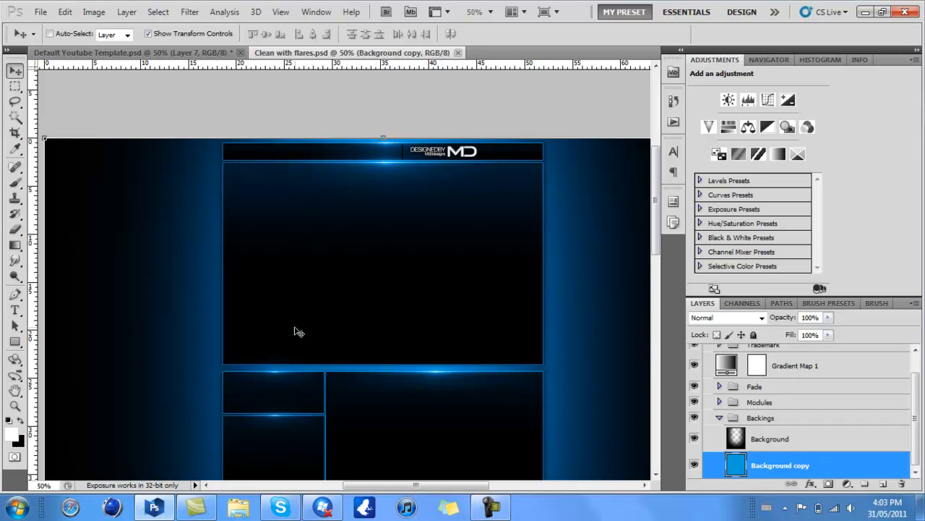
pyautogui.moveTo(376, 252)
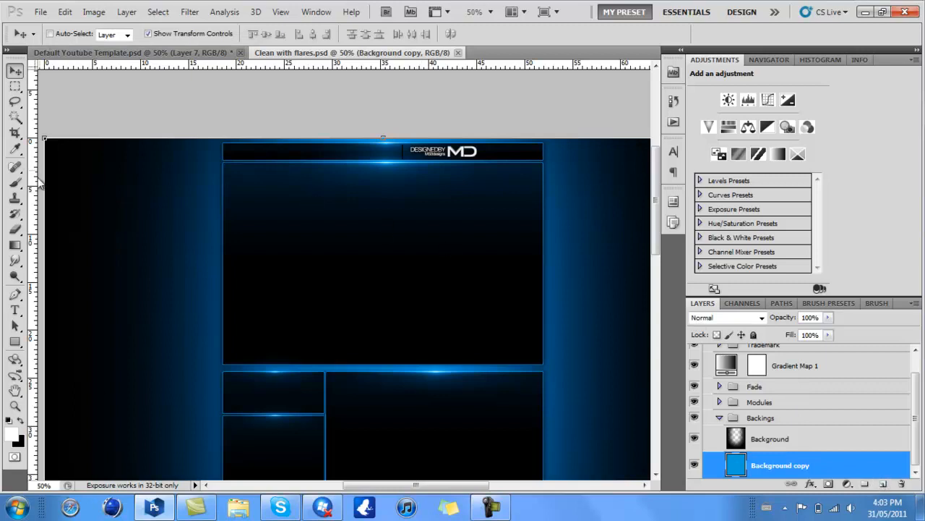
# With the Brush tool active, start Load Brushes from the Brush Preset picker's flyout menu
pyautogui.click(16, 182)
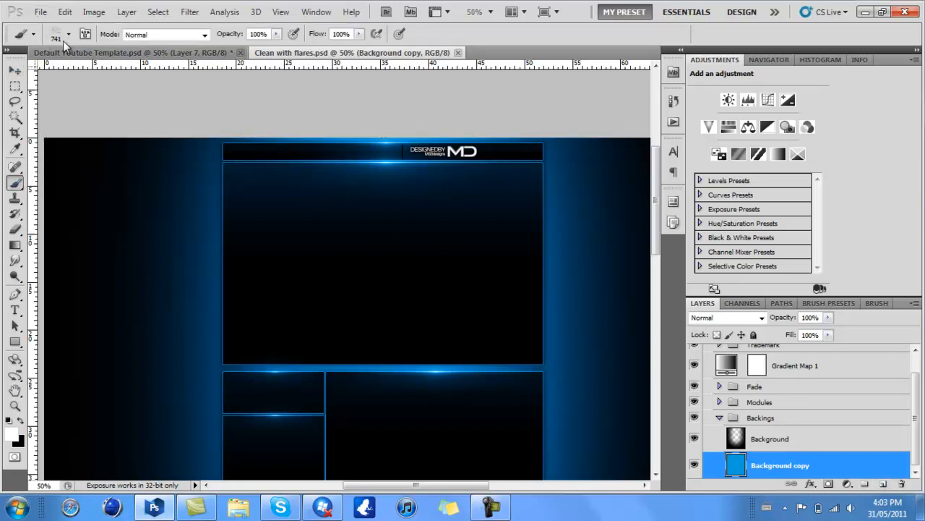
pyautogui.click(68, 33)
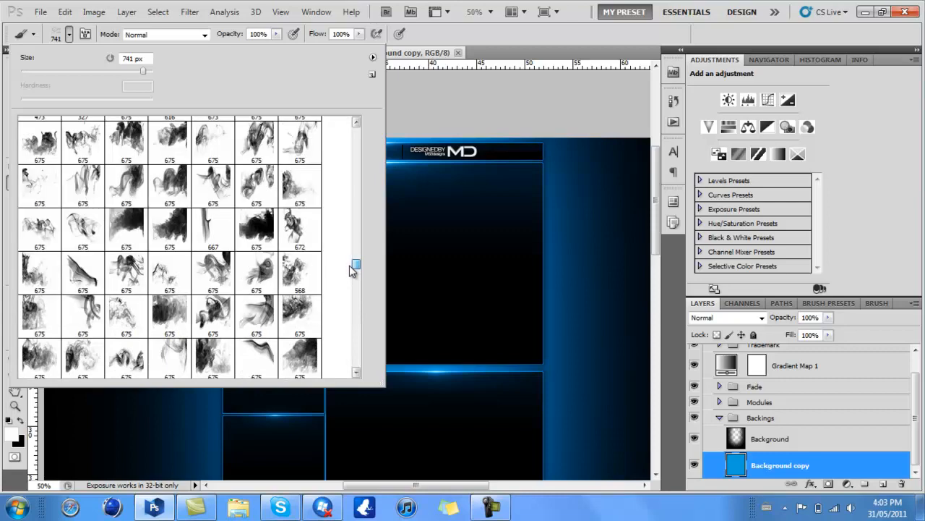
pyautogui.scroll(-3)
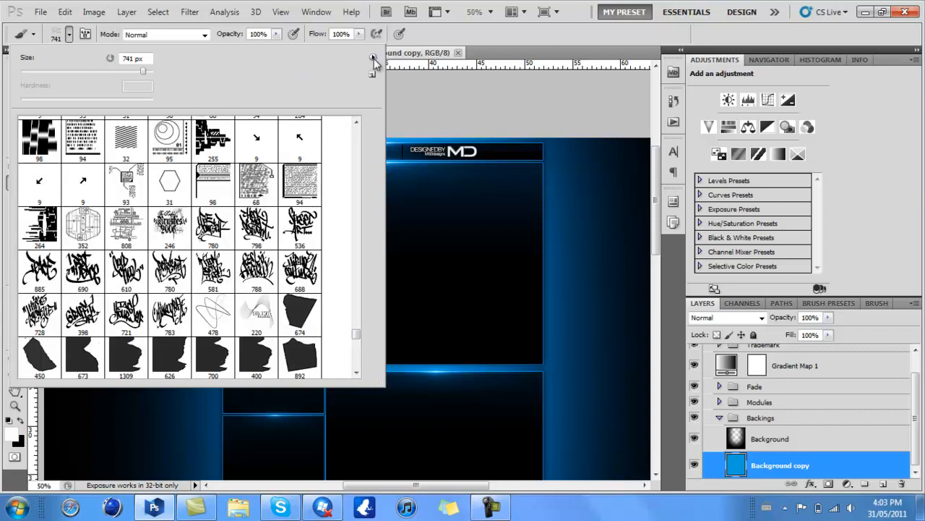
pyautogui.click(375, 58)
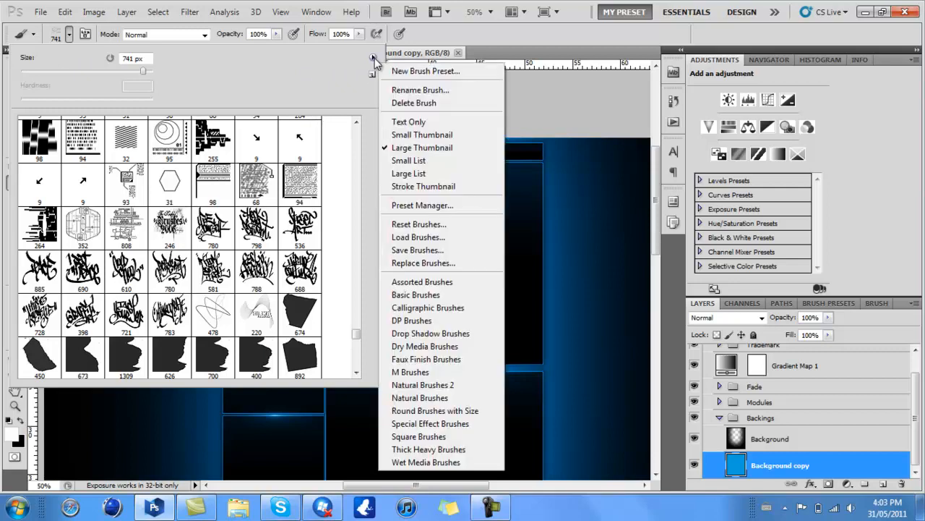
pyautogui.moveTo(418, 237)
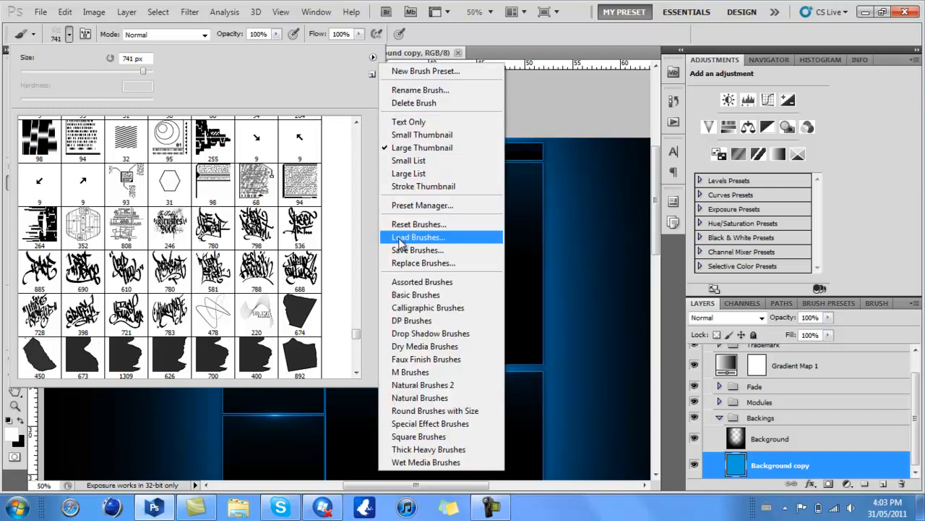
pyautogui.click(418, 237)
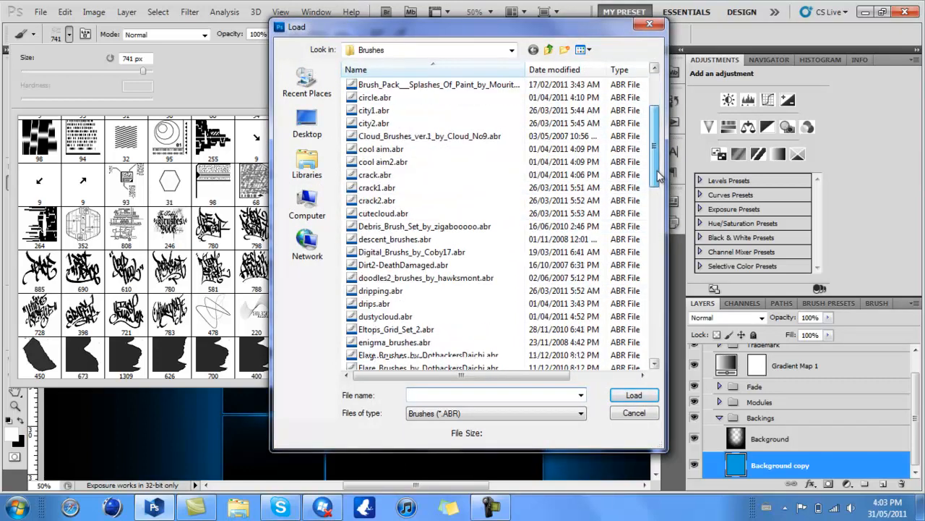
# Load an .abr file from the Brushes folder, adding circle and lace-pattern brushes to the list
pyautogui.scroll(-3)
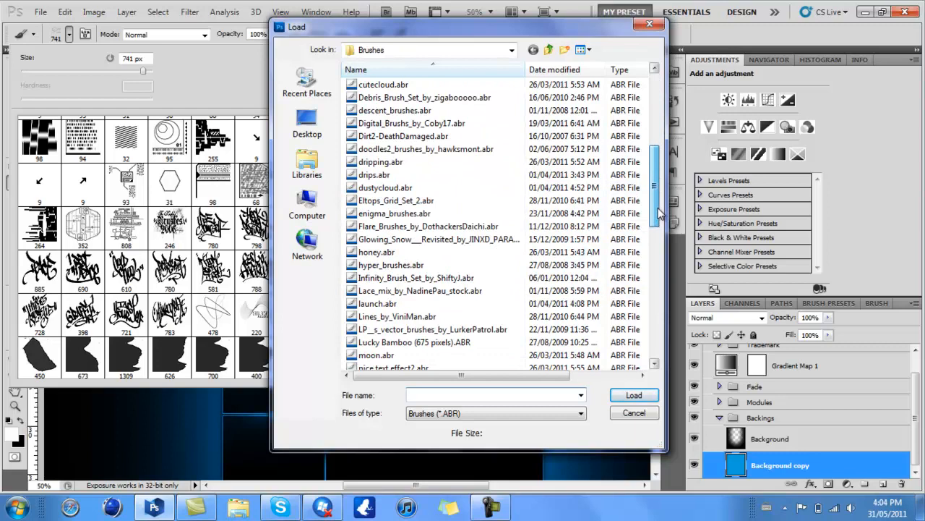
pyautogui.click(420, 290)
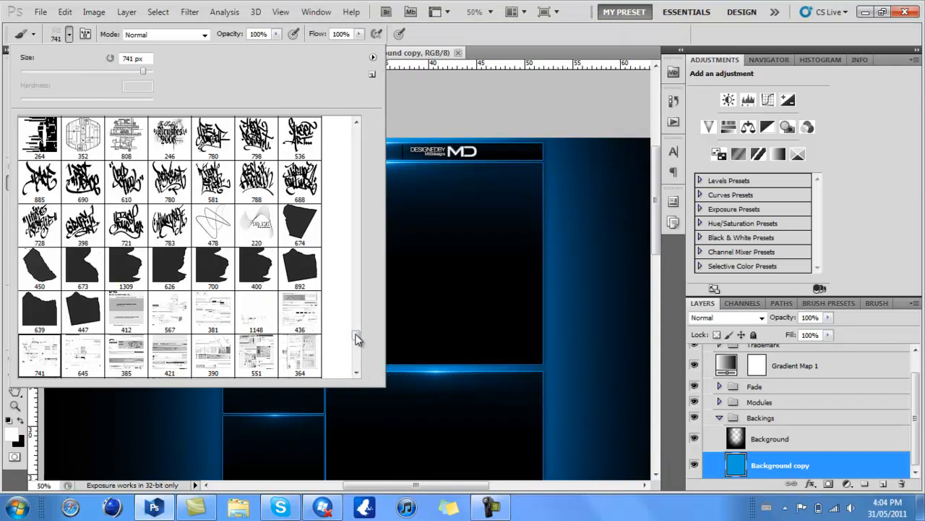
pyautogui.scroll(-3)
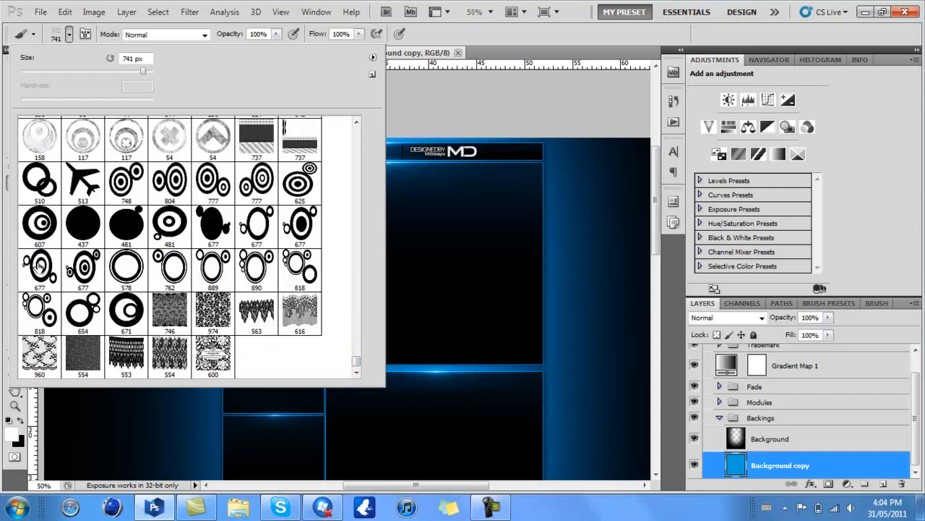
pyautogui.moveTo(187, 318)
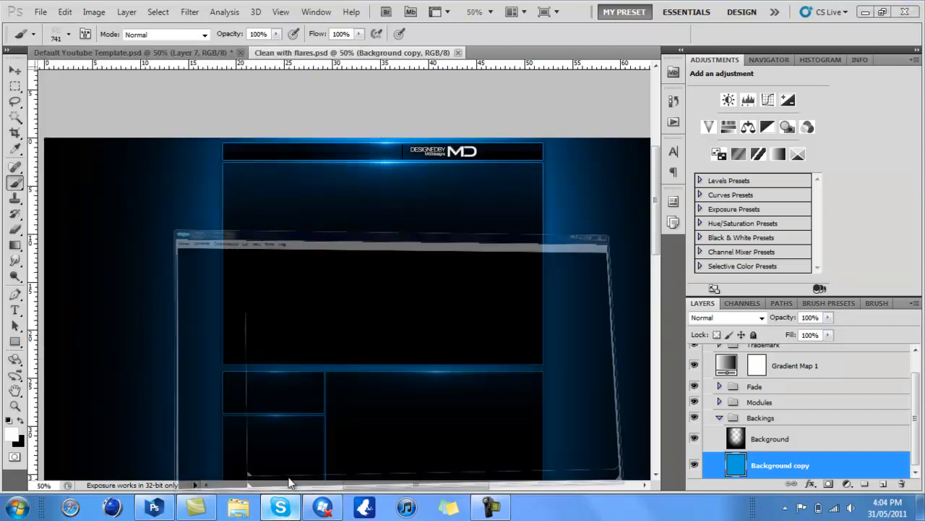
pyautogui.click(280, 506)
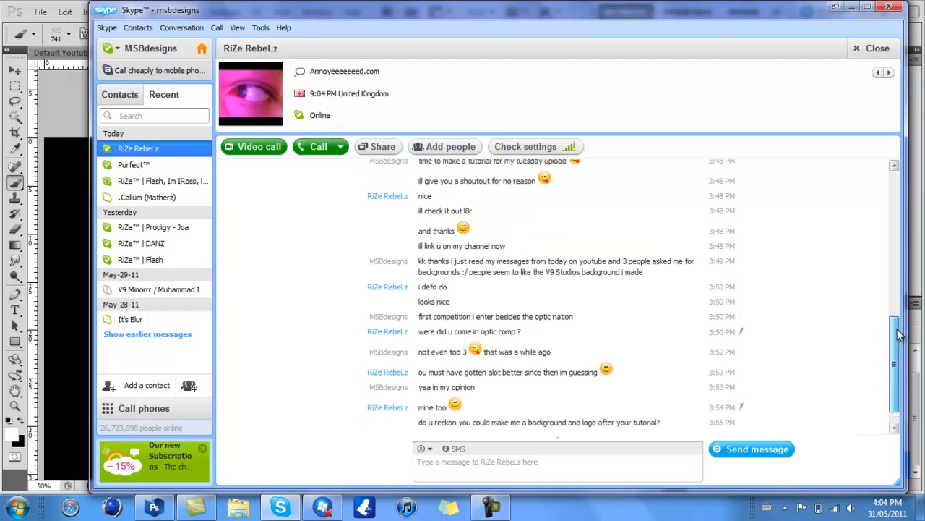
pyautogui.scroll(-3)
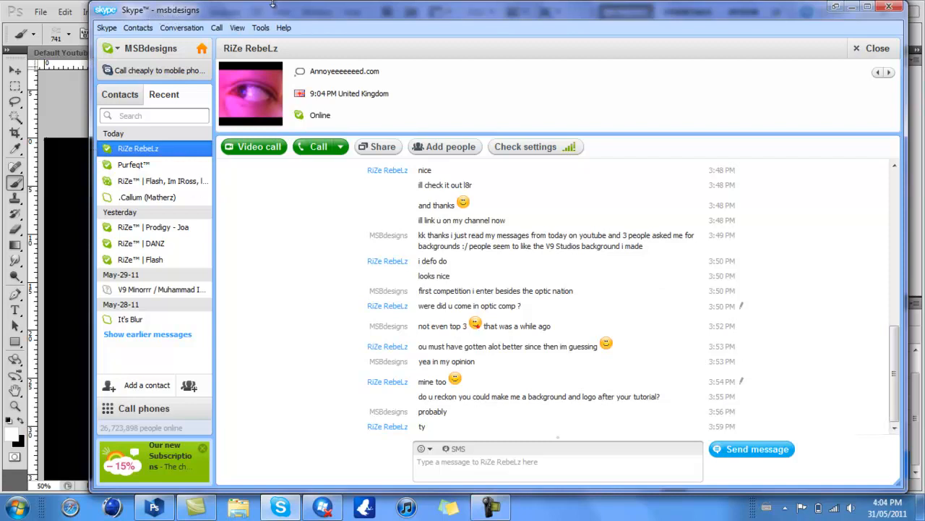
pyautogui.click(159, 180)
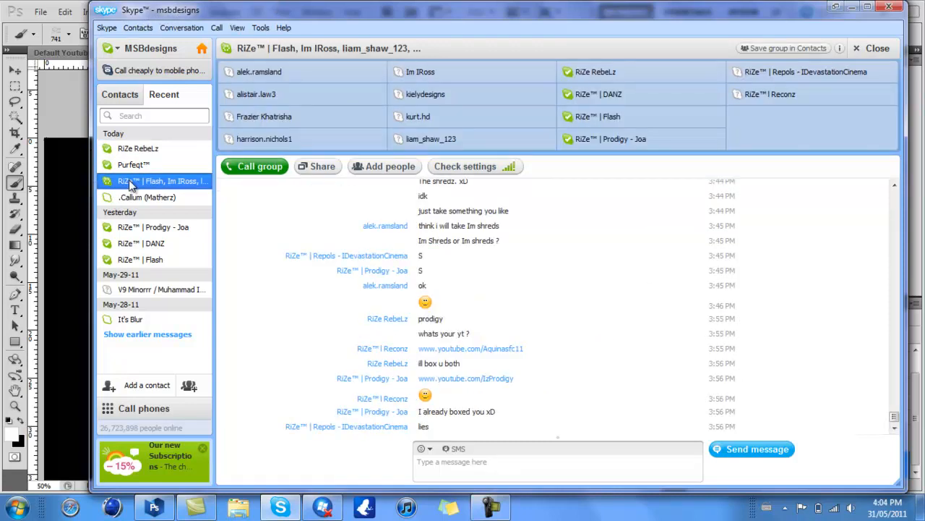
pyautogui.click(138, 148)
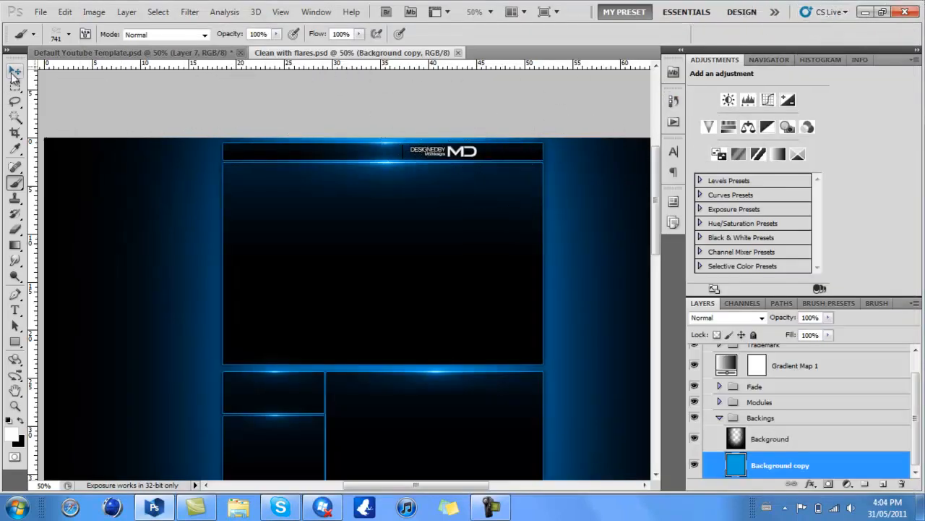
# Switch back to the Move tool for moving template layers
pyautogui.click(15, 71)
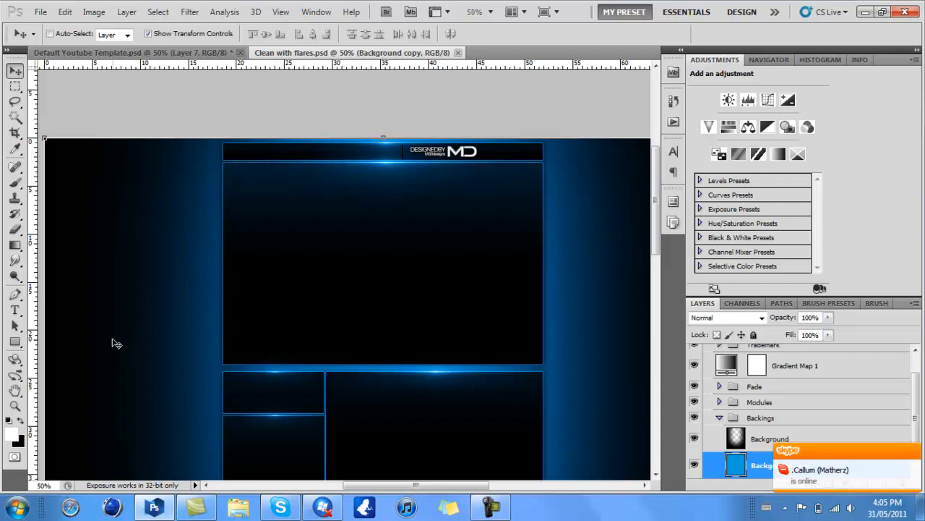
pyautogui.moveTo(142, 497)
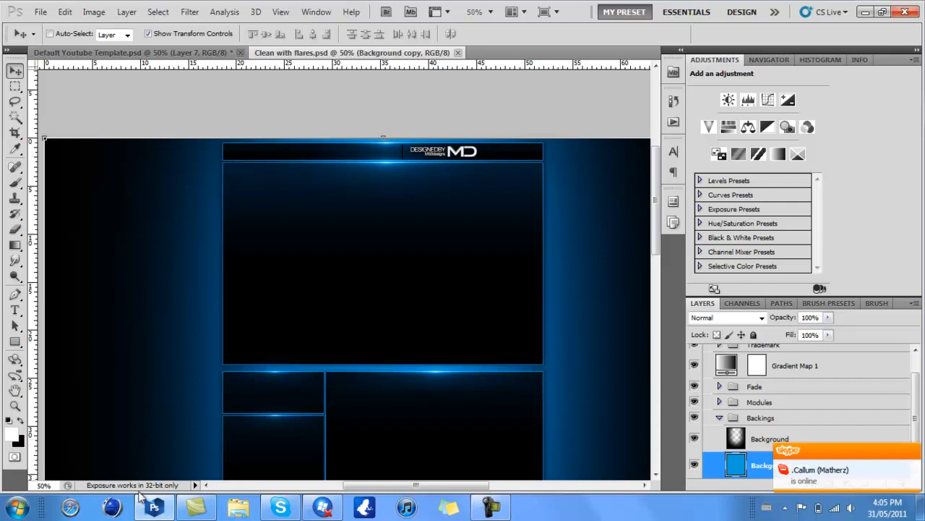